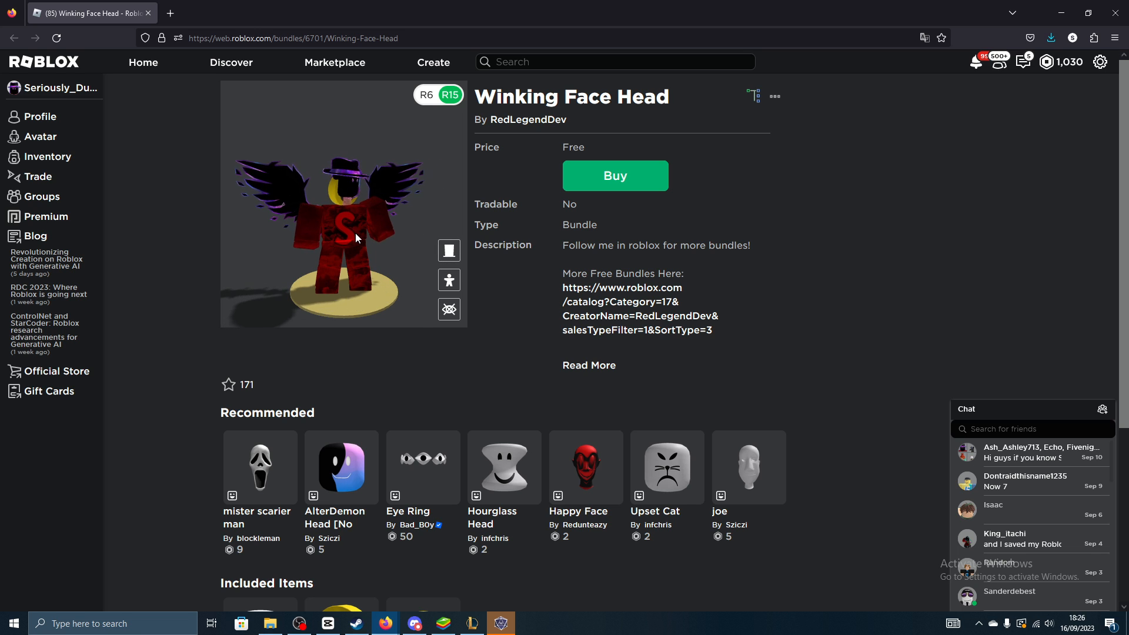
Zoom the avatar preview on the winking face, then get the bundle free and continue
left_click(449, 251)
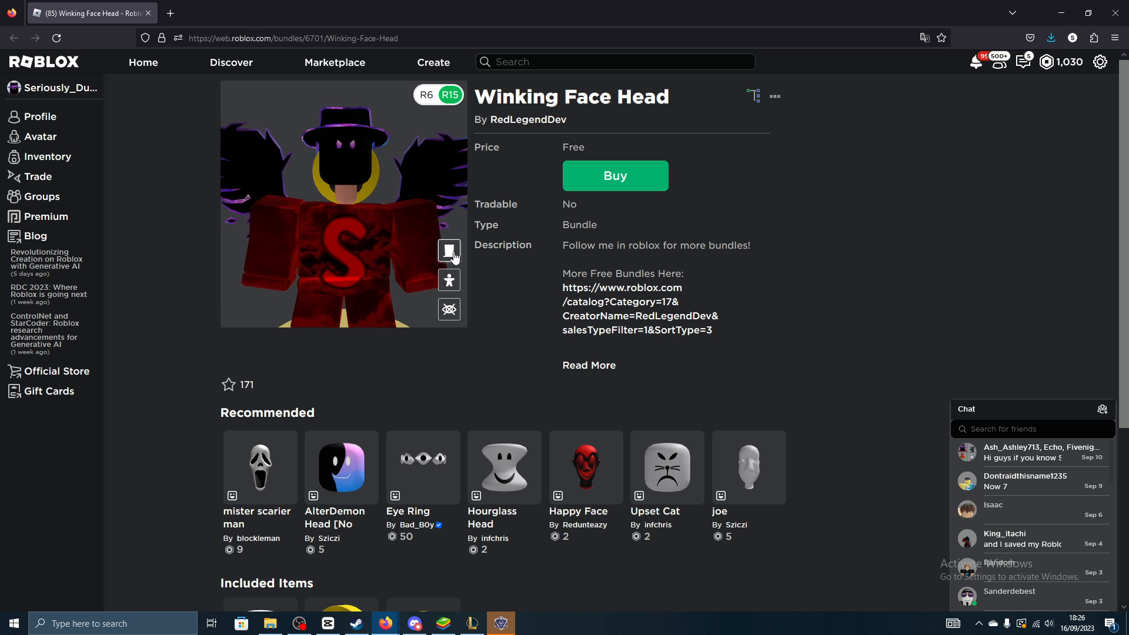
left_click(448, 251)
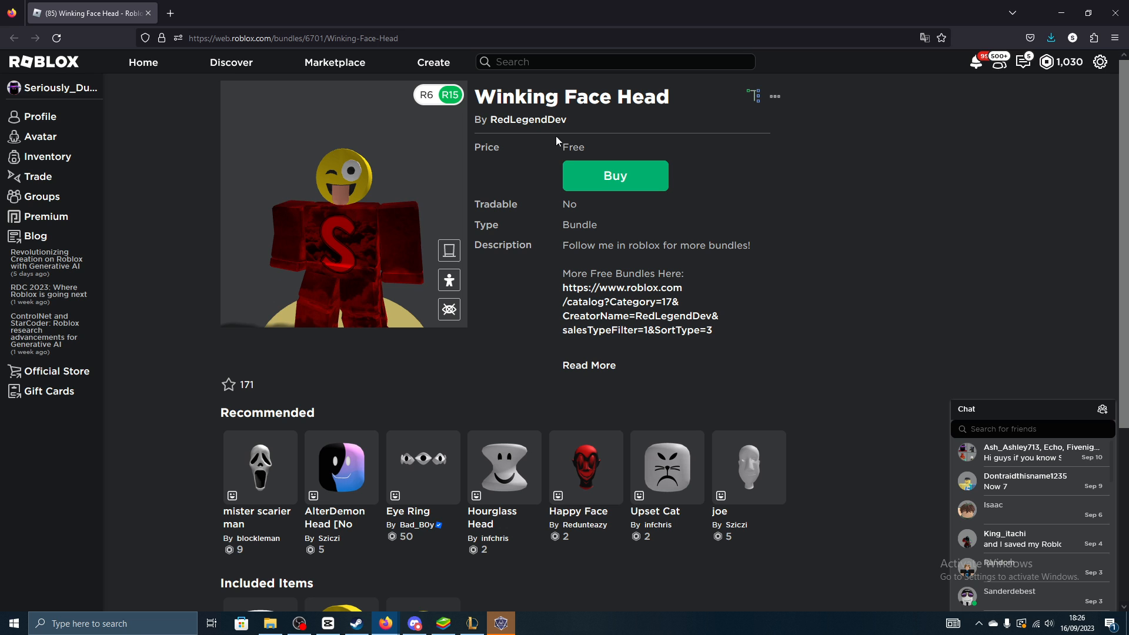
mouse_move(598, 153)
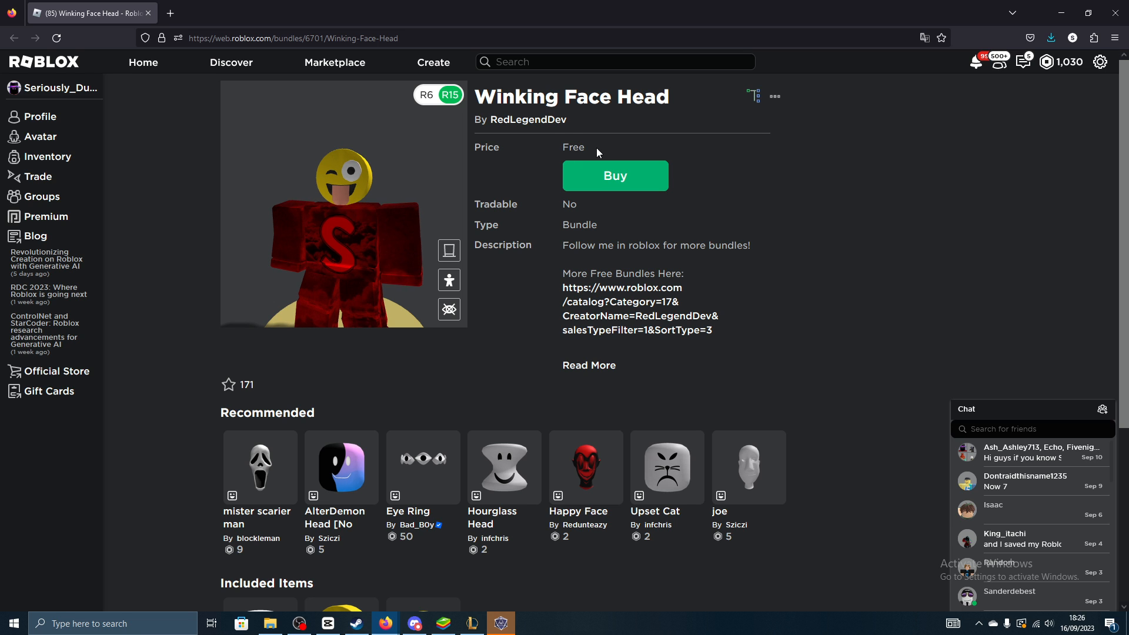
left_click(615, 175)
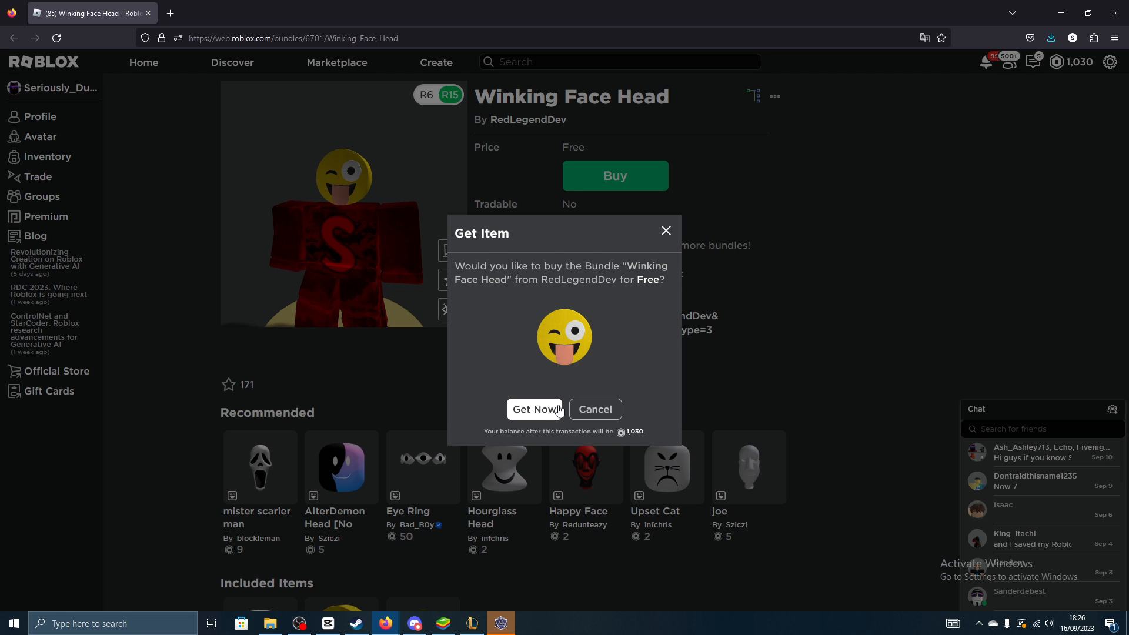
left_click(534, 409)
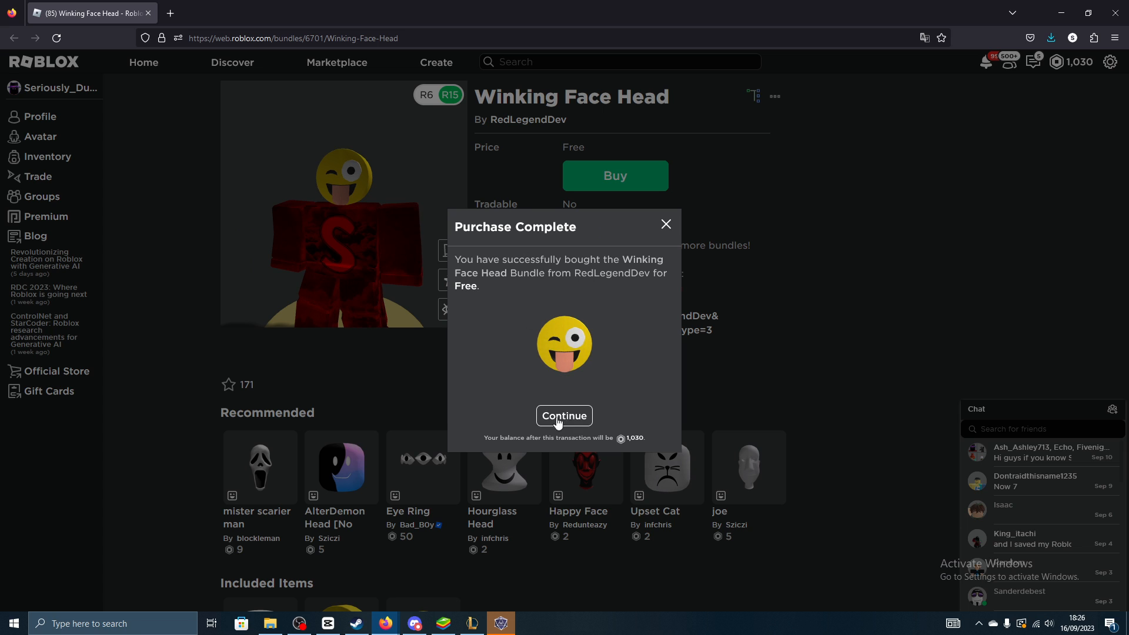
left_click(564, 416)
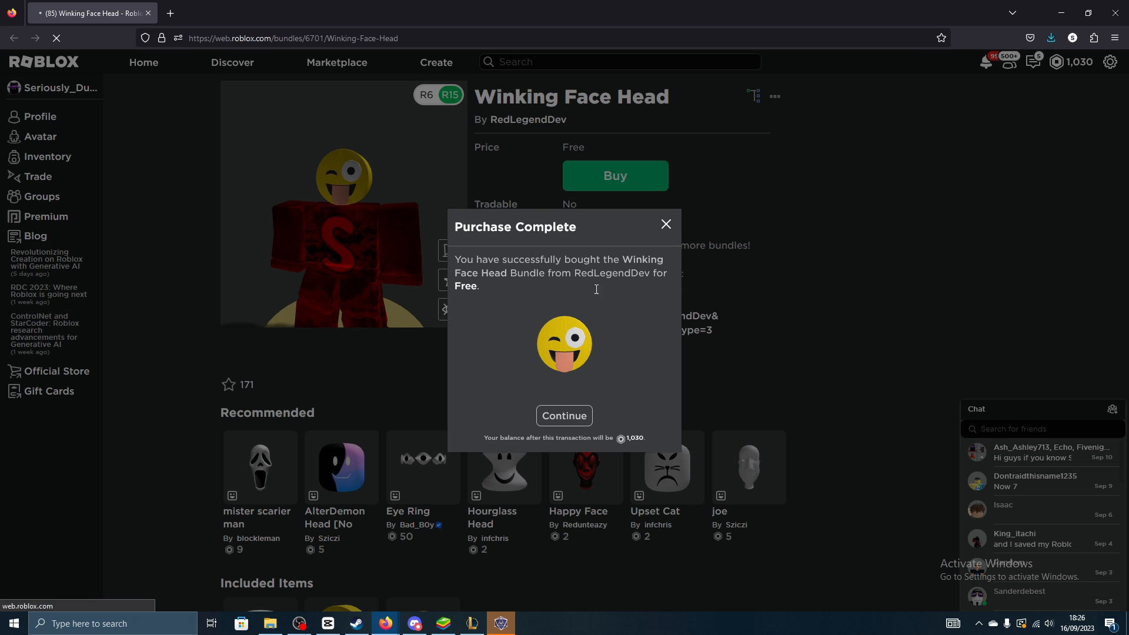
Close the Purchase Complete dialog and zoom the preview in on the winking face
left_click(564, 416)
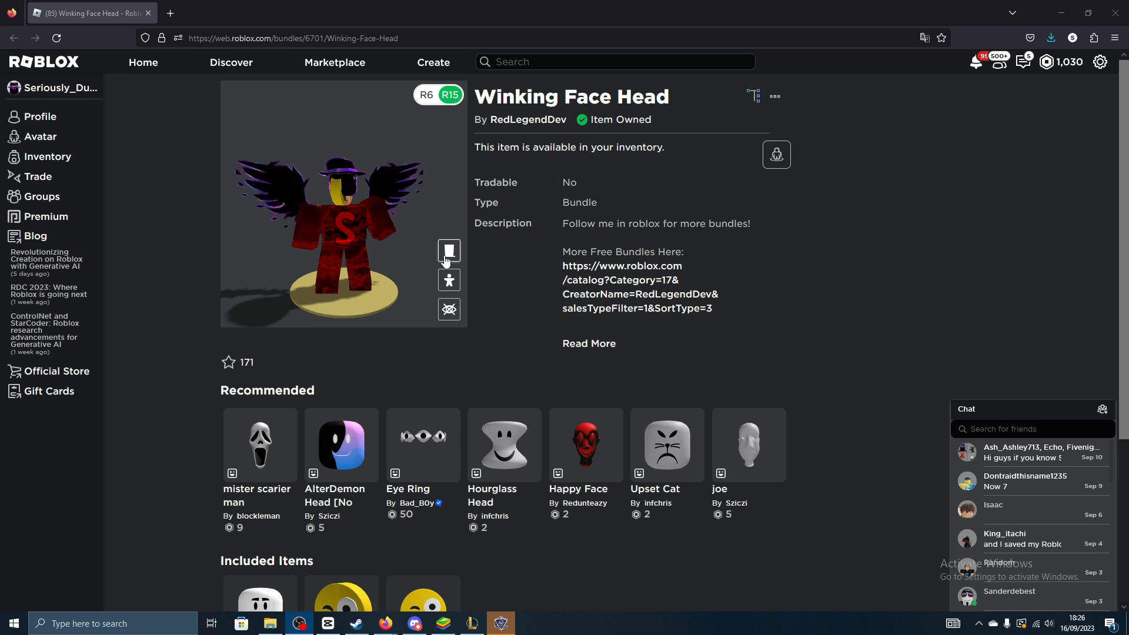
left_click(449, 250)
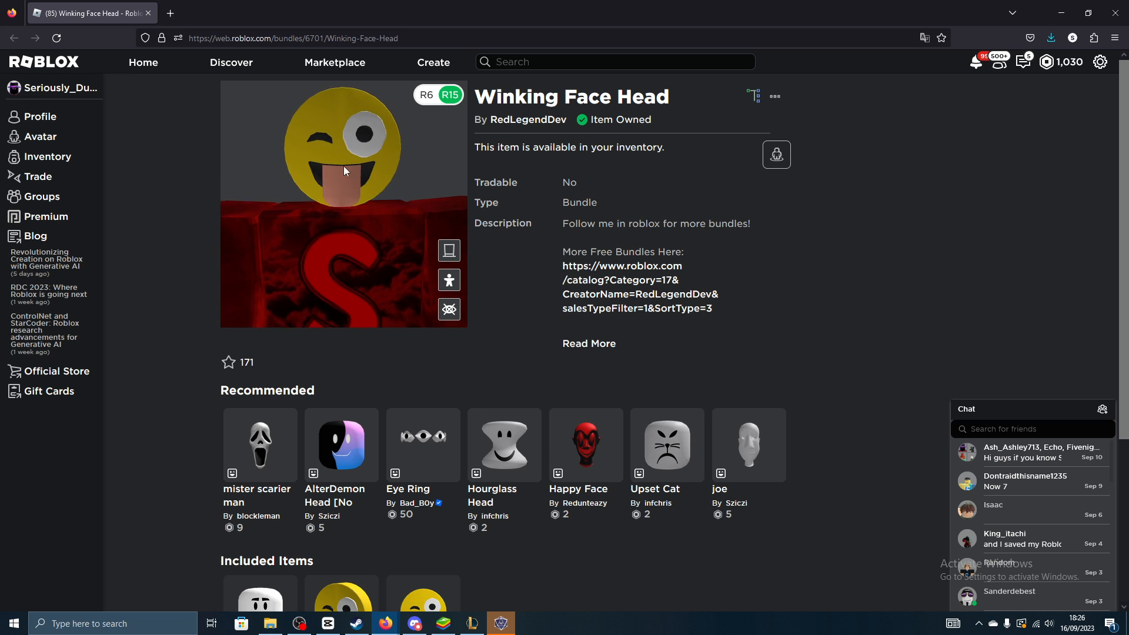